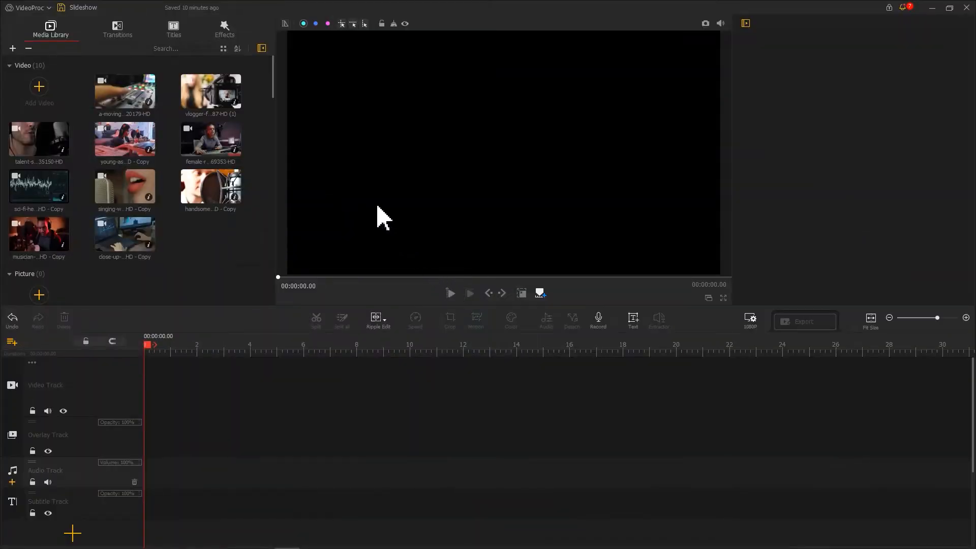
# Place the Test Voice clip from the Music library on the audio track and open it in the Audio Editor.
pyautogui.scroll(-3)
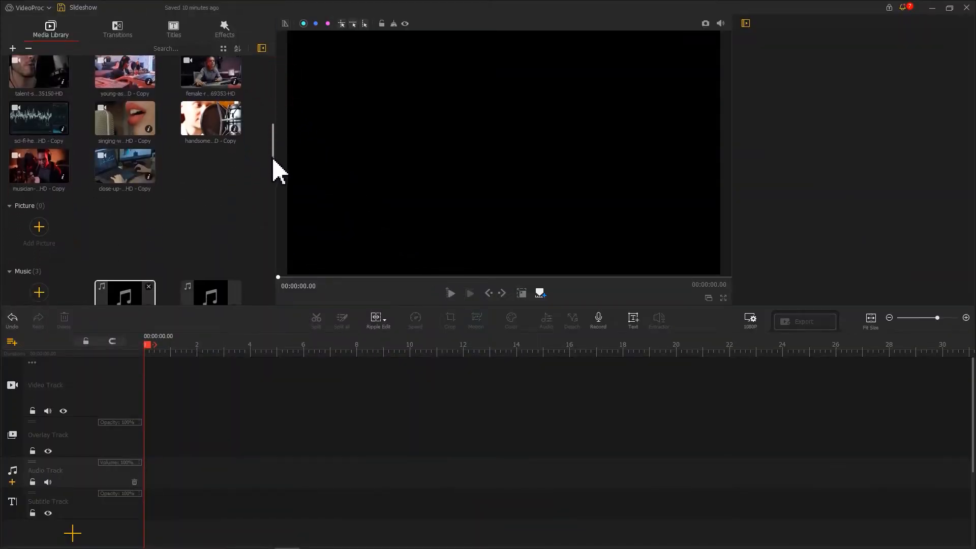
pyautogui.scroll(-3)
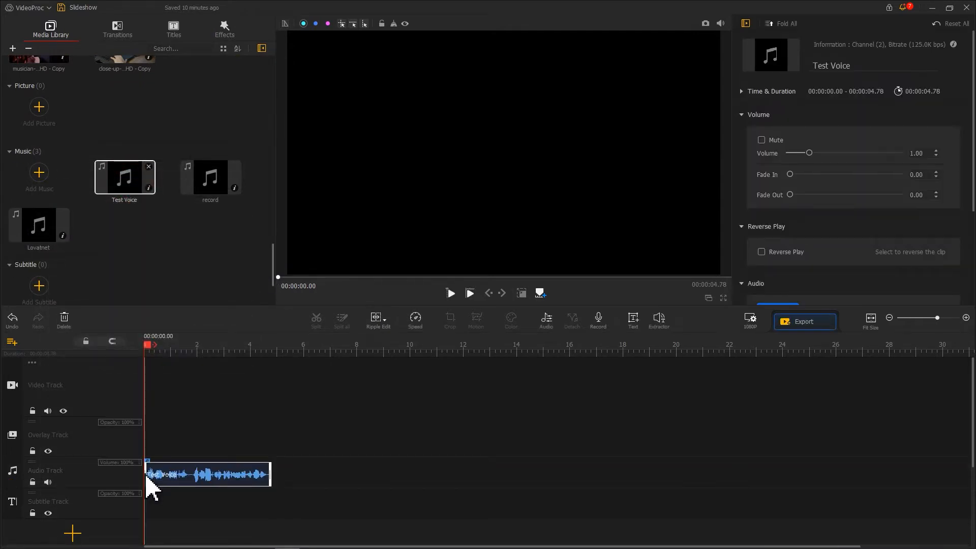
pyautogui.click(220, 345)
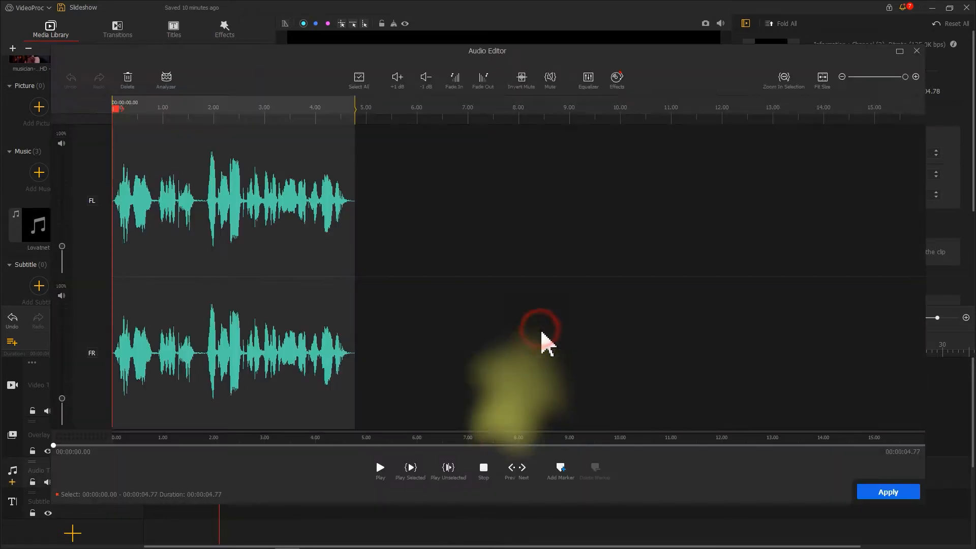
pyautogui.moveTo(545, 348)
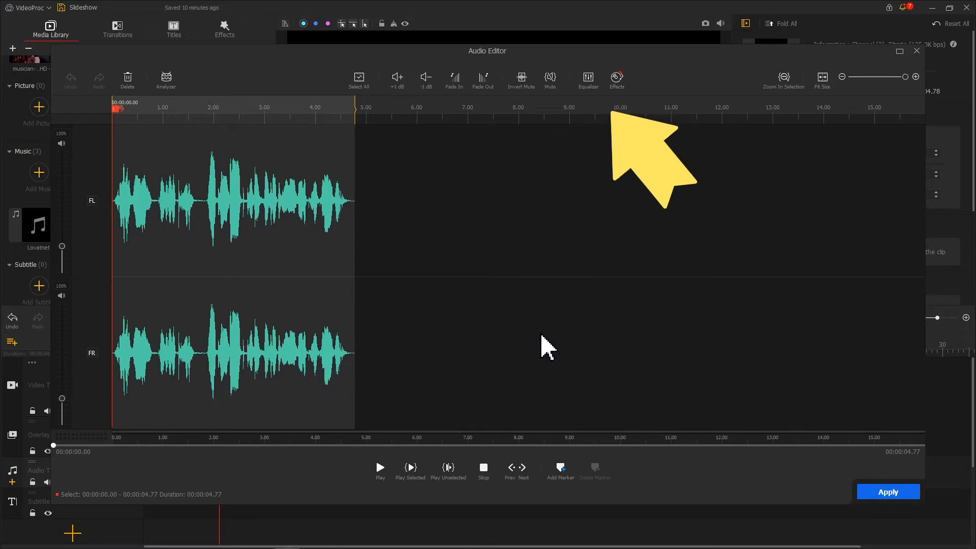
pyautogui.moveTo(579, 211)
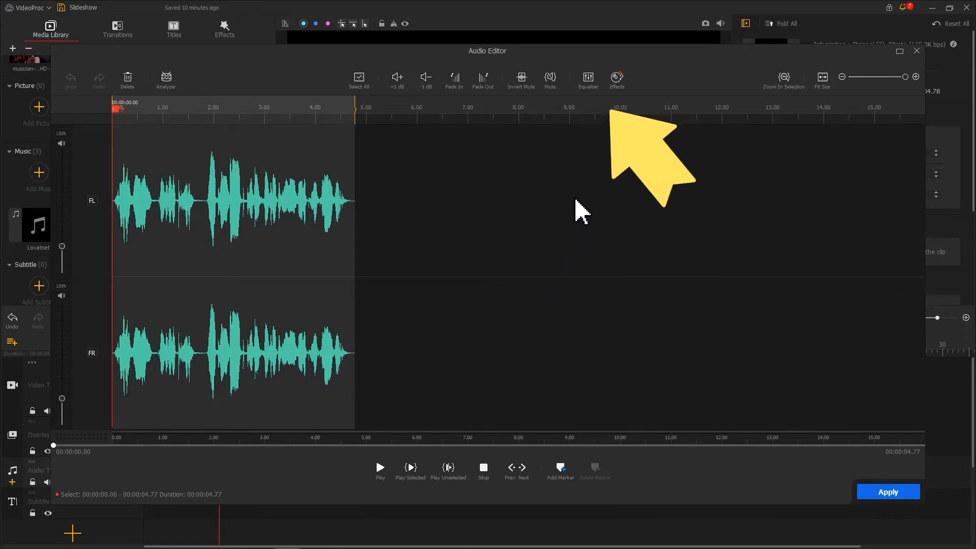
# Give Test Voice a custom EQ boosting the low bands and cutting 1kHz upward, then add Funny Side Up to the track.
pyautogui.click(587, 79)
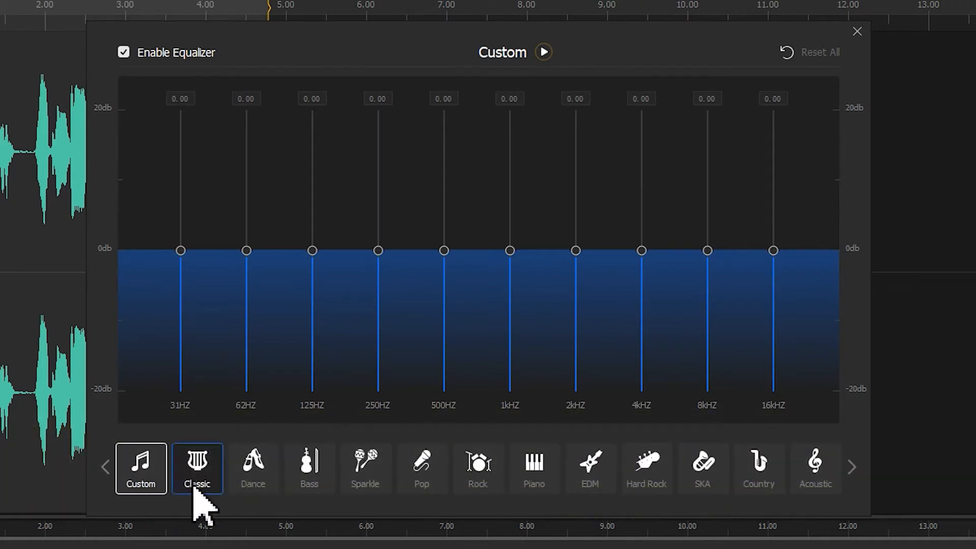
pyautogui.click(310, 468)
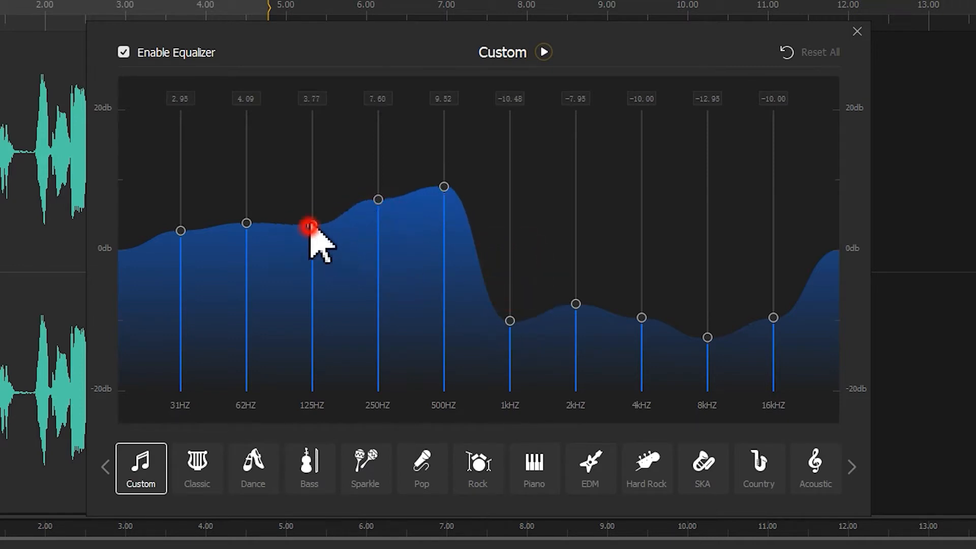
pyautogui.click(856, 32)
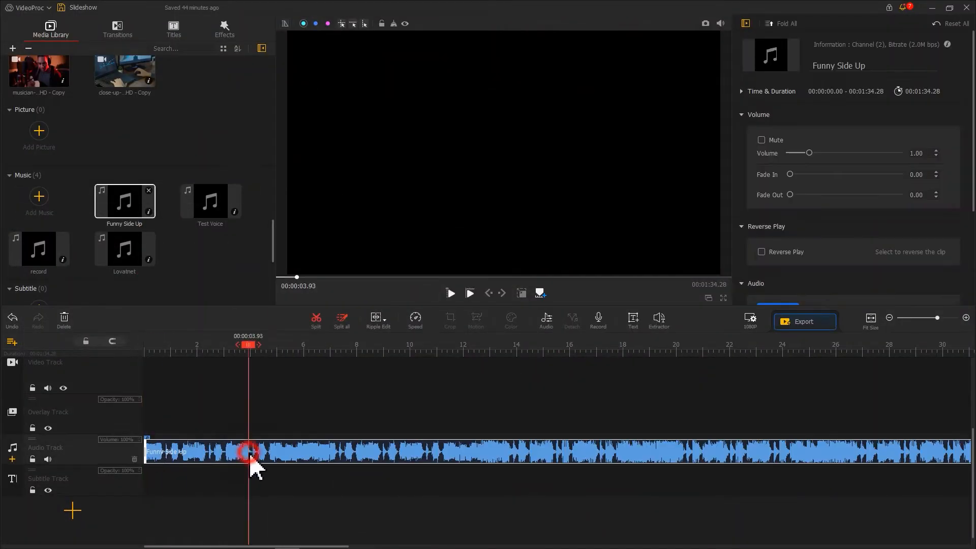
# Open Funny Side Up in the Audio Editor with its equalizer showing a flat Custom curve.
pyautogui.click(545, 319)
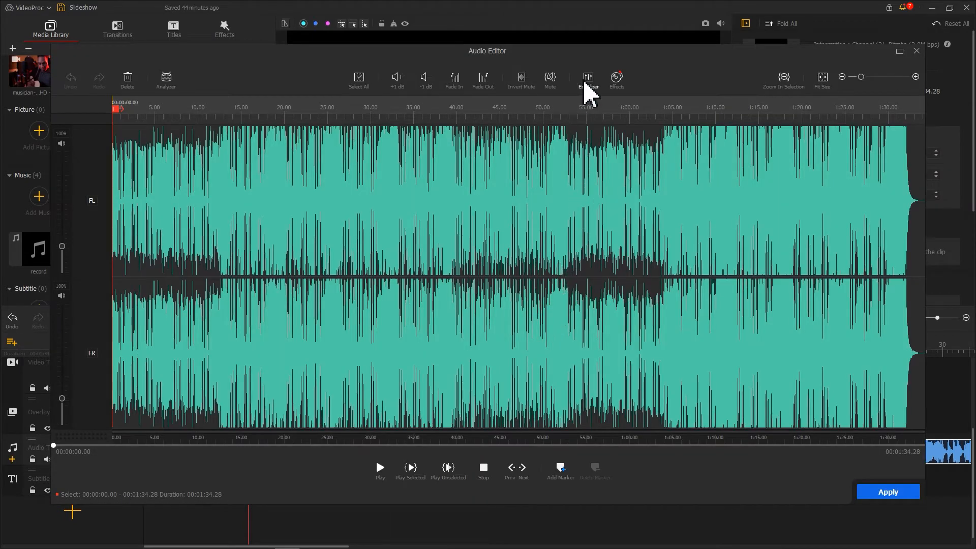
pyautogui.click(587, 80)
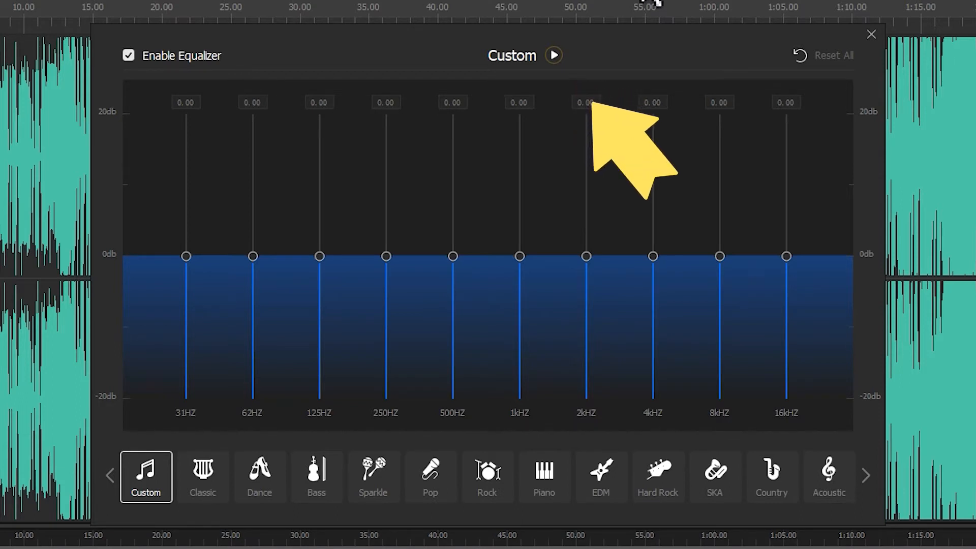
# Preview the music while trying the Acoustic, Country, SKA, Hard Rock, EDM and Piano presets.
pyautogui.click(553, 55)
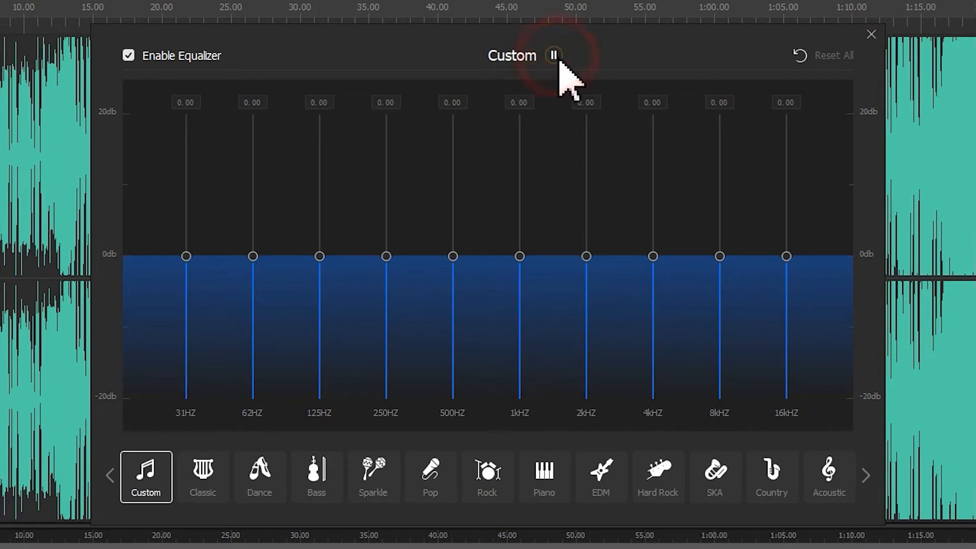
pyautogui.moveTo(697, 243)
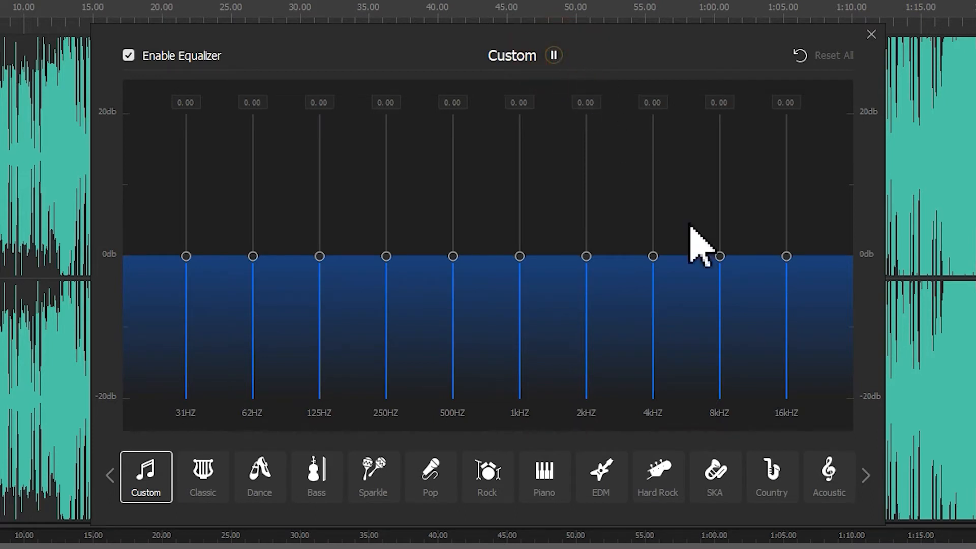
pyautogui.click(829, 477)
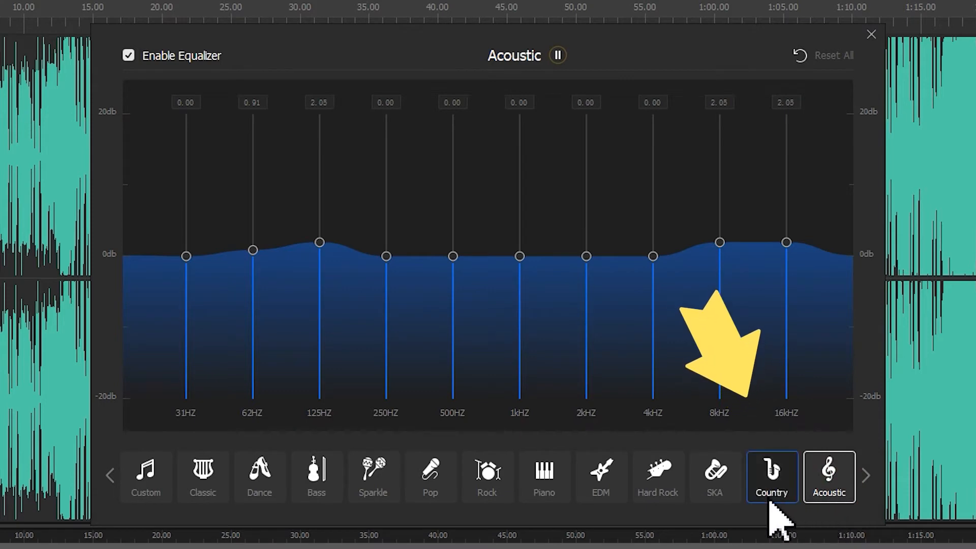
pyautogui.click(772, 476)
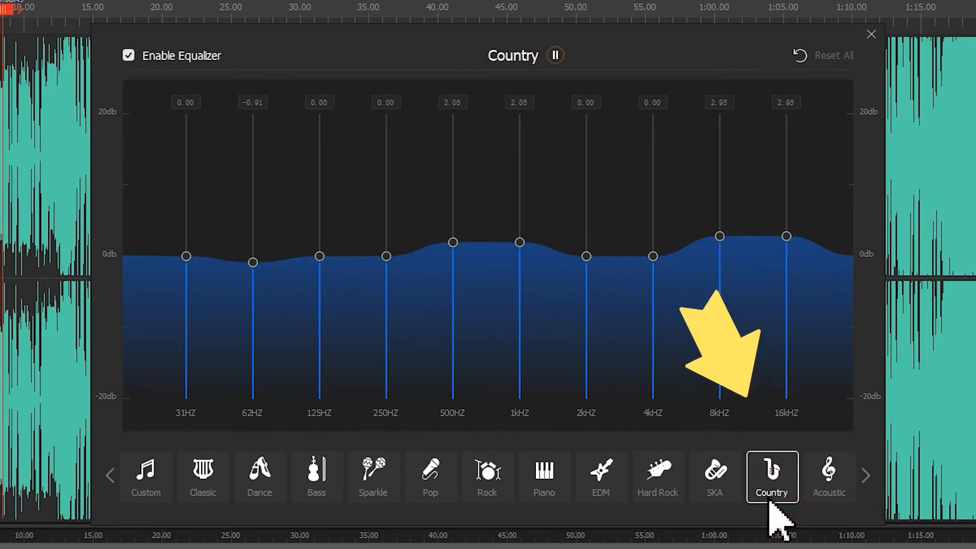
pyautogui.click(714, 476)
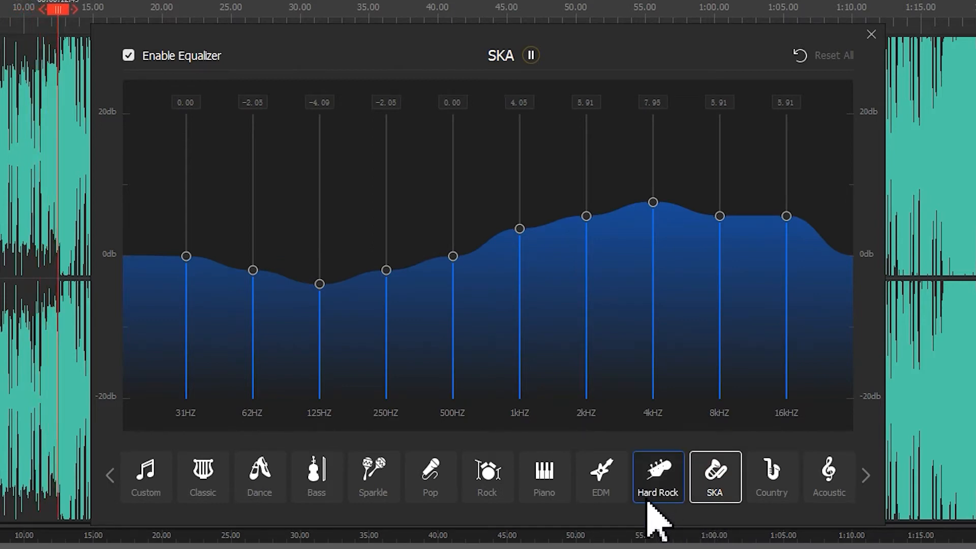
pyautogui.click(658, 476)
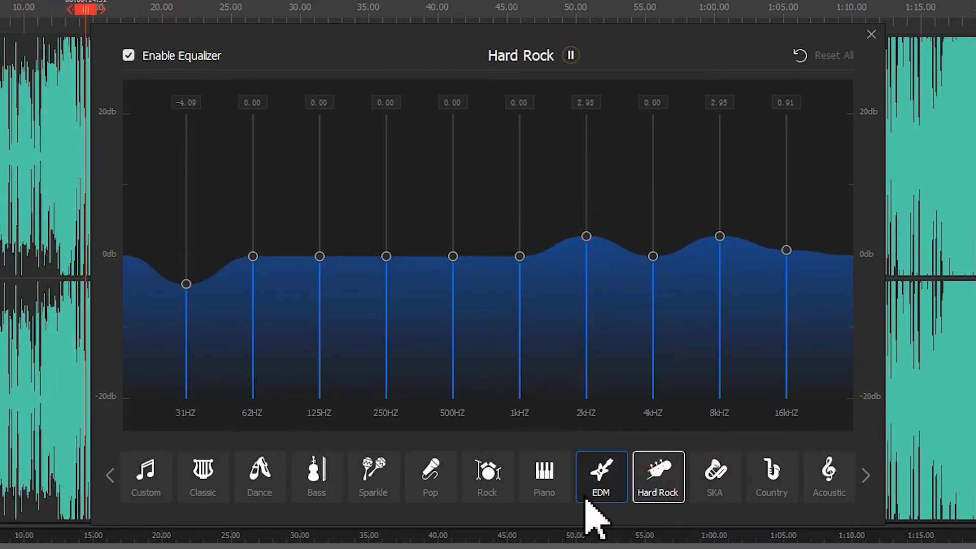
pyautogui.click(601, 477)
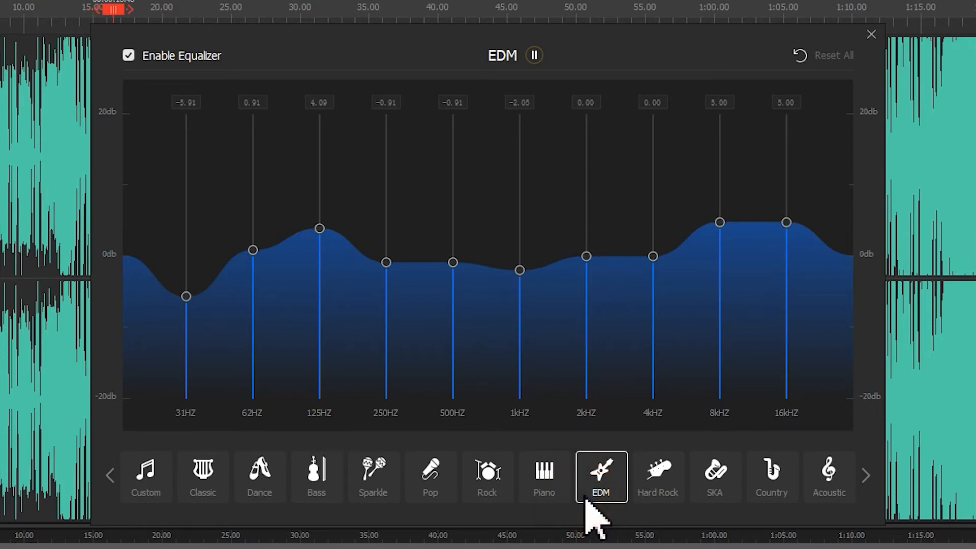
pyautogui.click(543, 476)
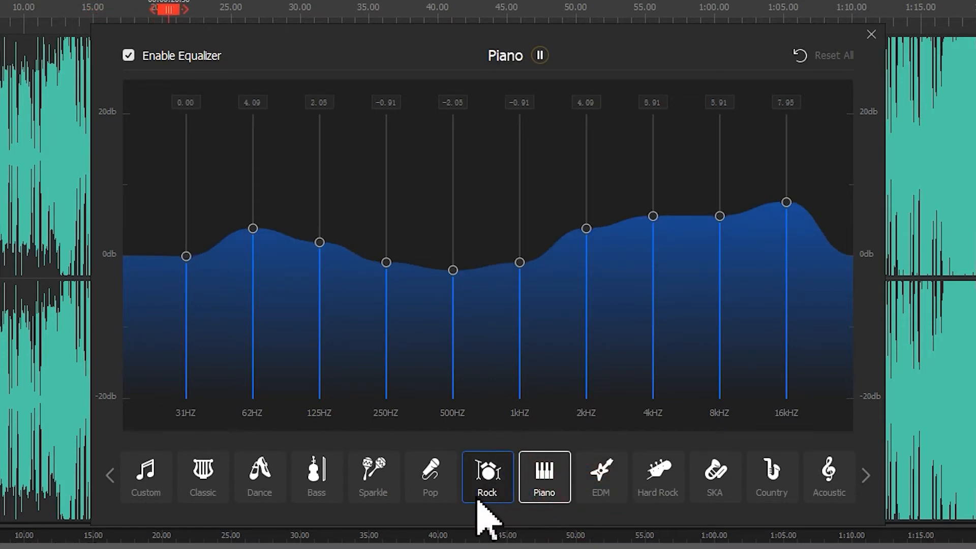
# Try the Rock, Pop, Sparkle, Bass and Dance presets, settling on Pop for the clip.
pyautogui.click(487, 476)
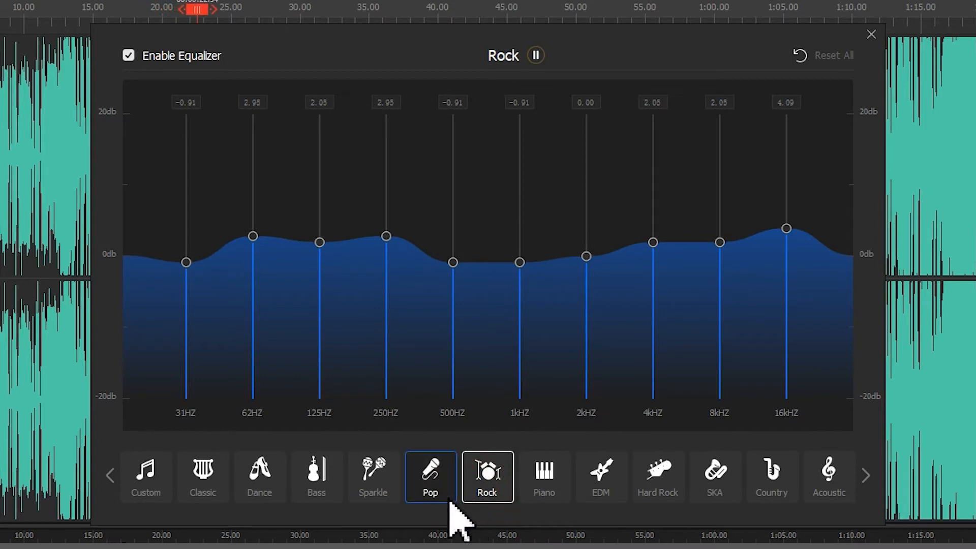
pyautogui.click(429, 476)
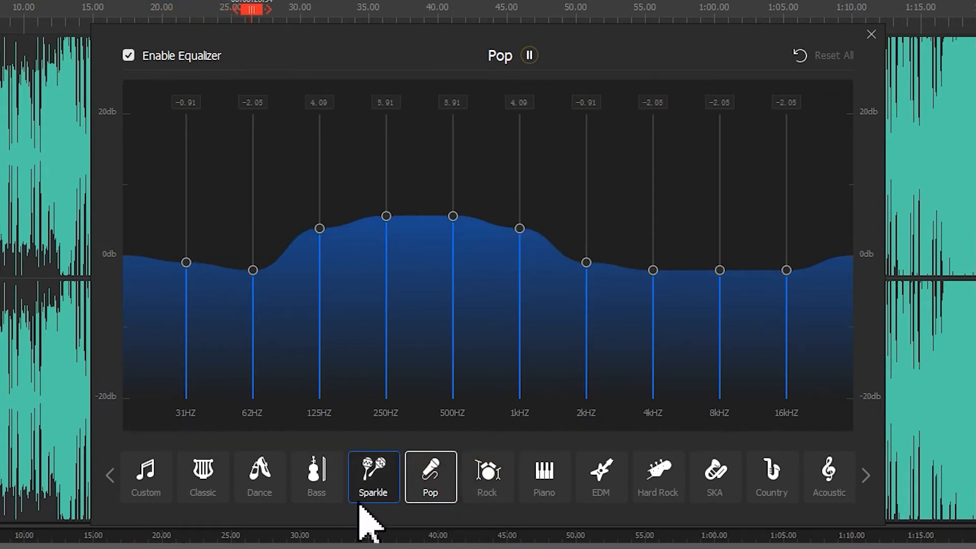
pyautogui.click(373, 476)
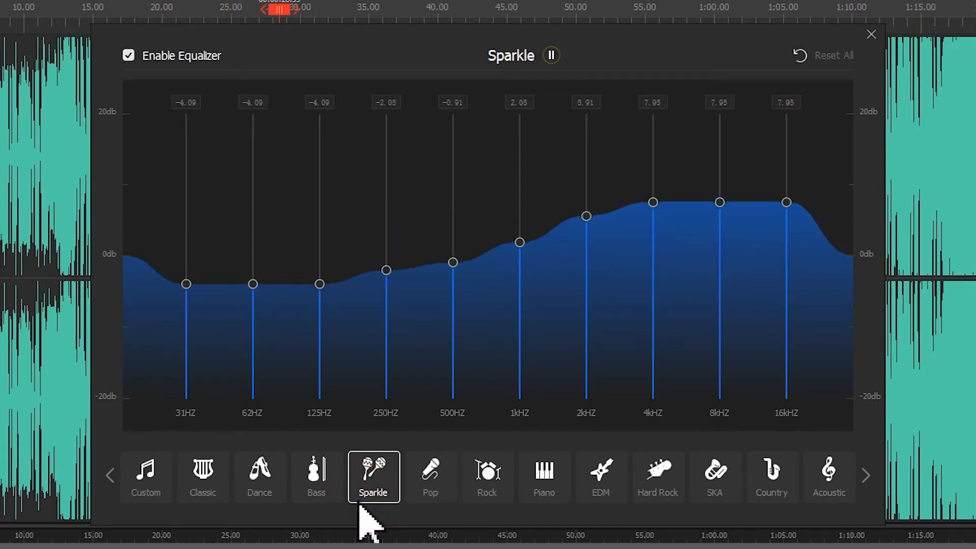
pyautogui.click(316, 475)
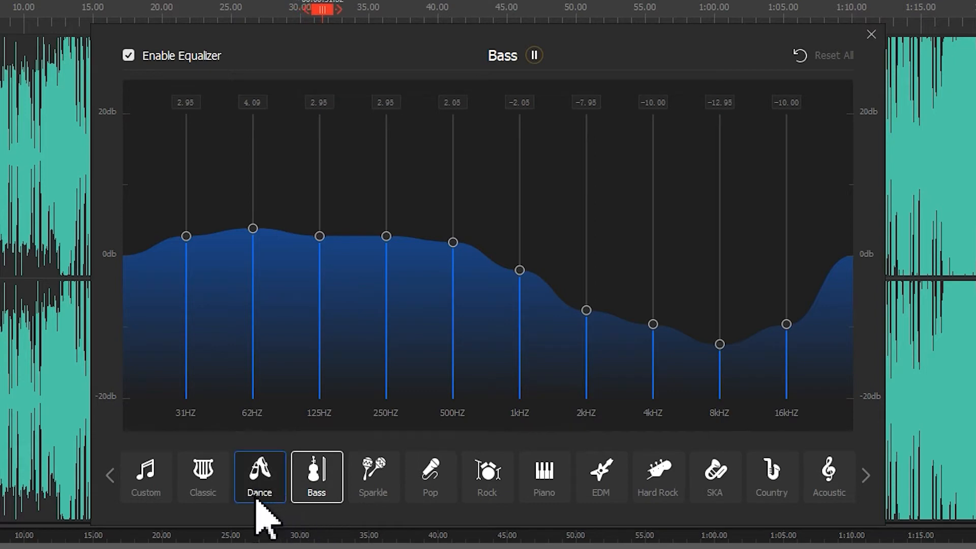
pyautogui.click(259, 476)
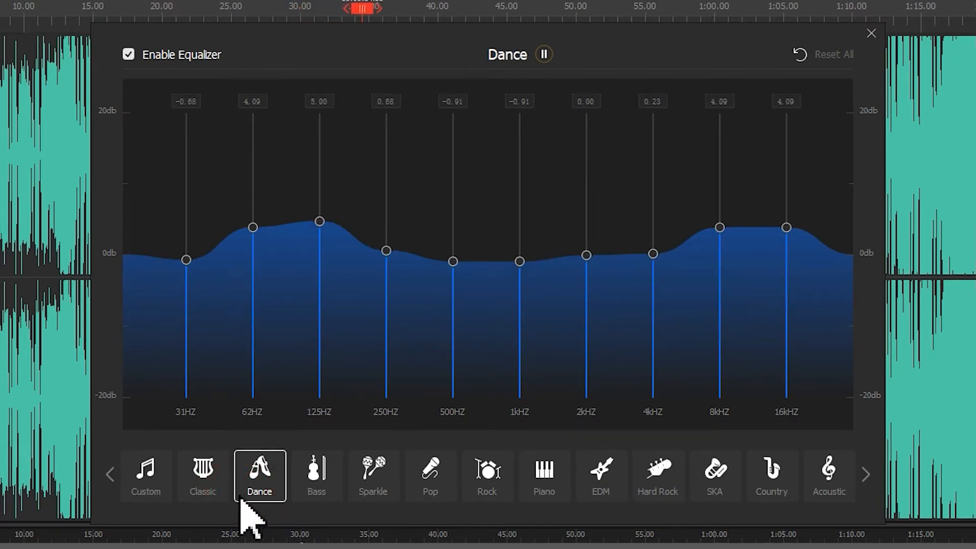
pyautogui.click(430, 476)
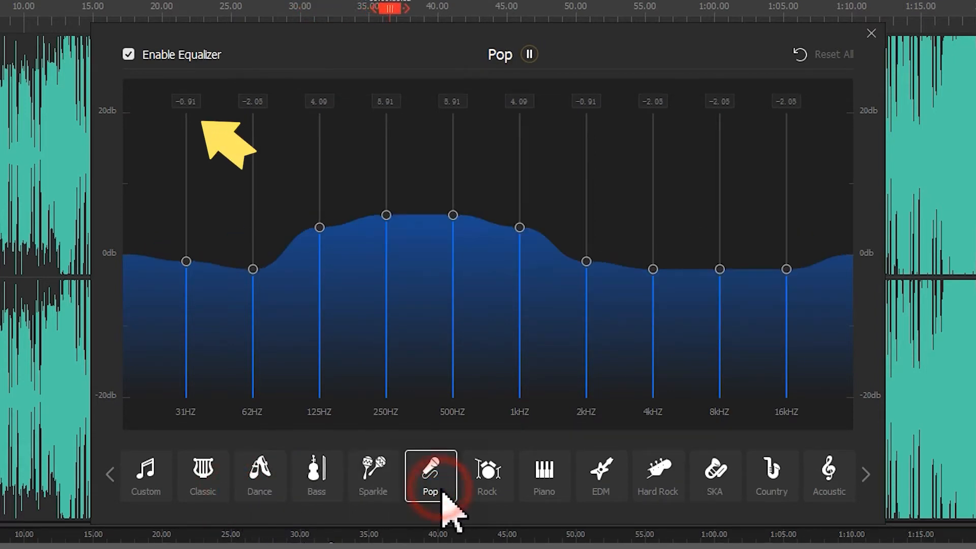
pyautogui.moveTo(376, 367)
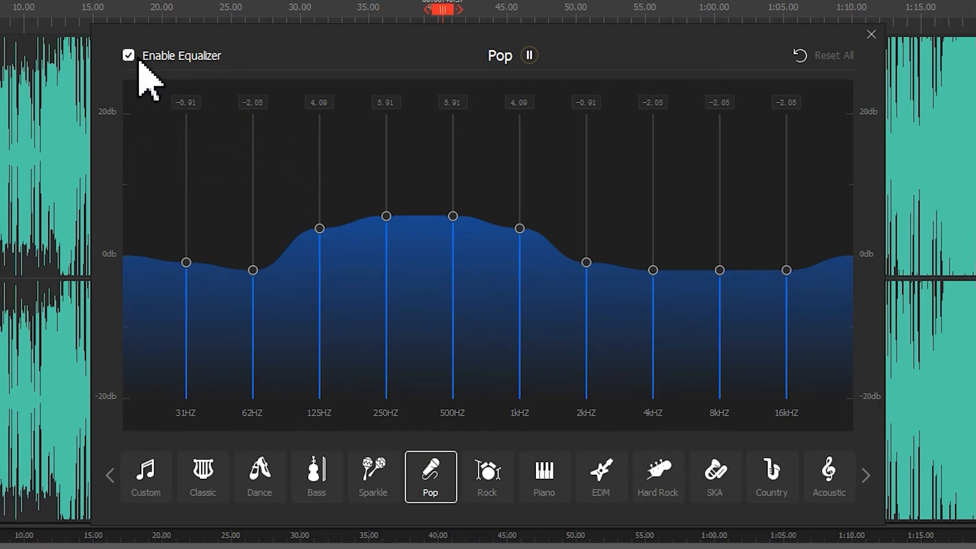
# Toggle Enable Equalizer off and on, then build a custom curve peaking near 500Hz and 8kHz.
pyautogui.click(128, 55)
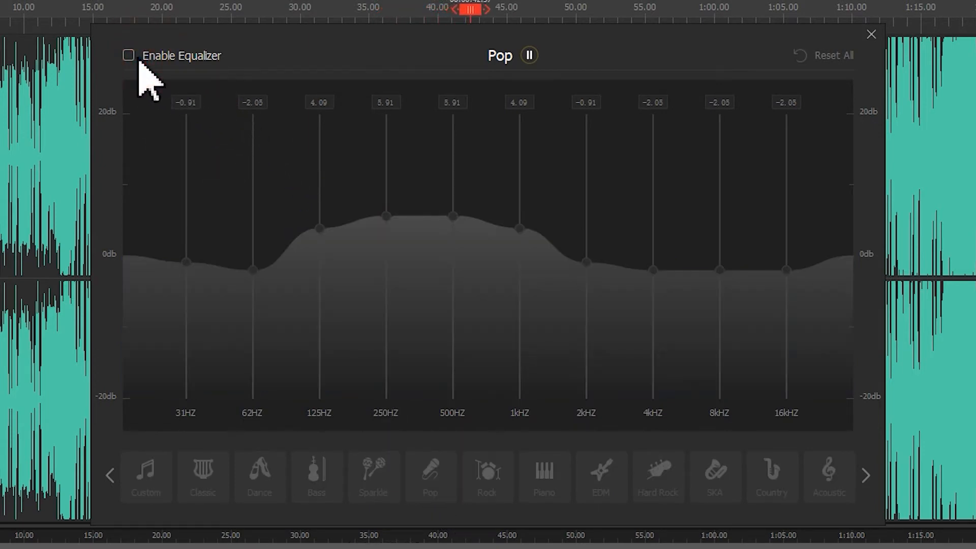
pyautogui.click(128, 54)
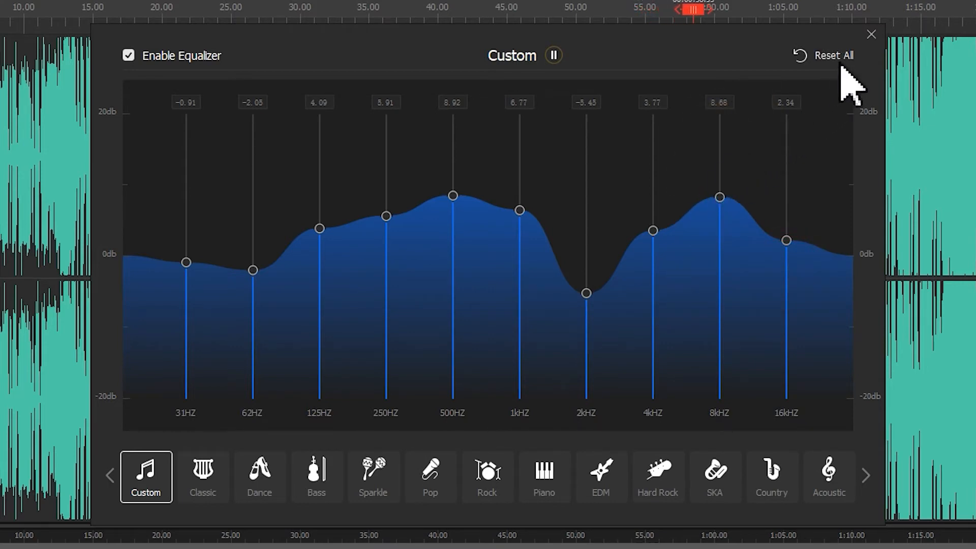
# Reset all bands flat, try a low-cut curve on the next clip, then flatten it back to 0 dB.
pyautogui.click(832, 55)
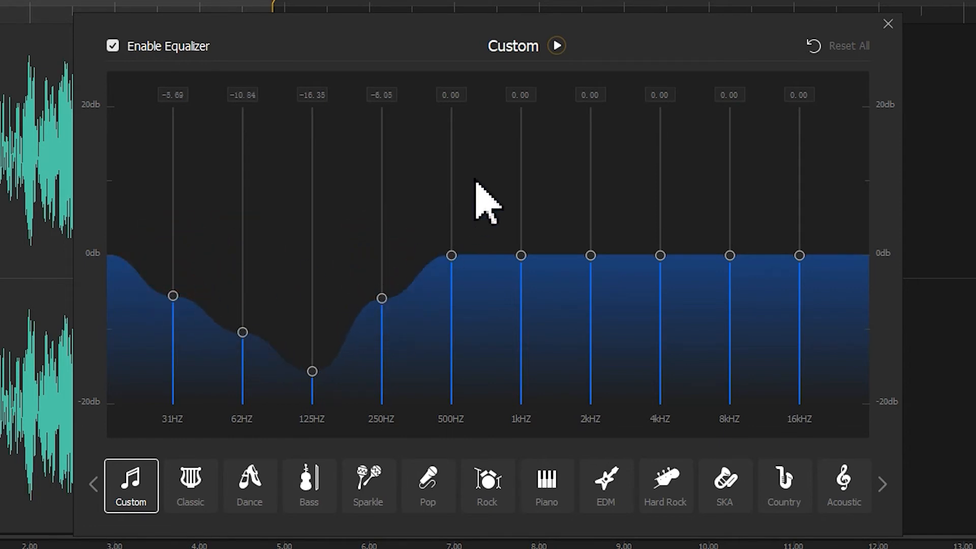
pyautogui.click(556, 45)
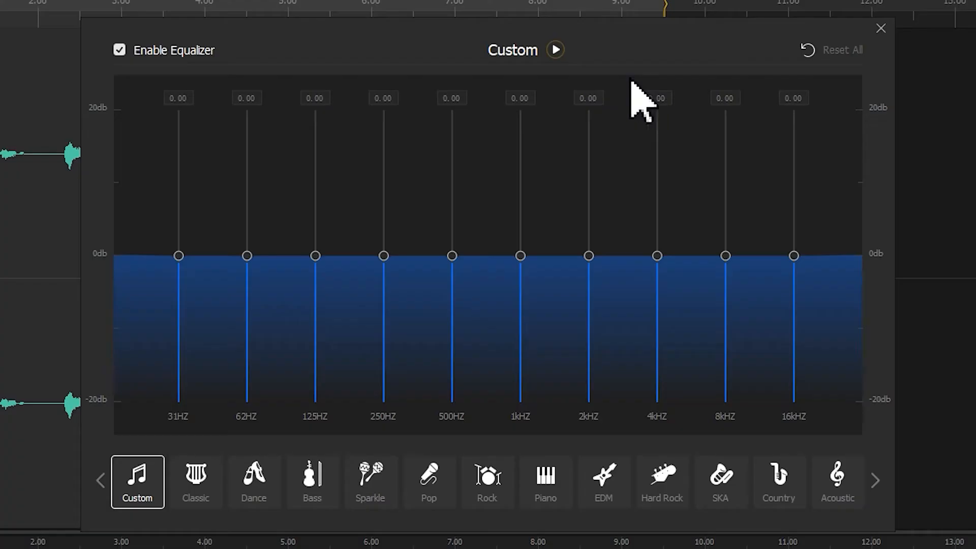
# While previewing, boost the 125Hz–2kHz bands to about 14 dB at 500Hz, then pause.
pyautogui.click(555, 50)
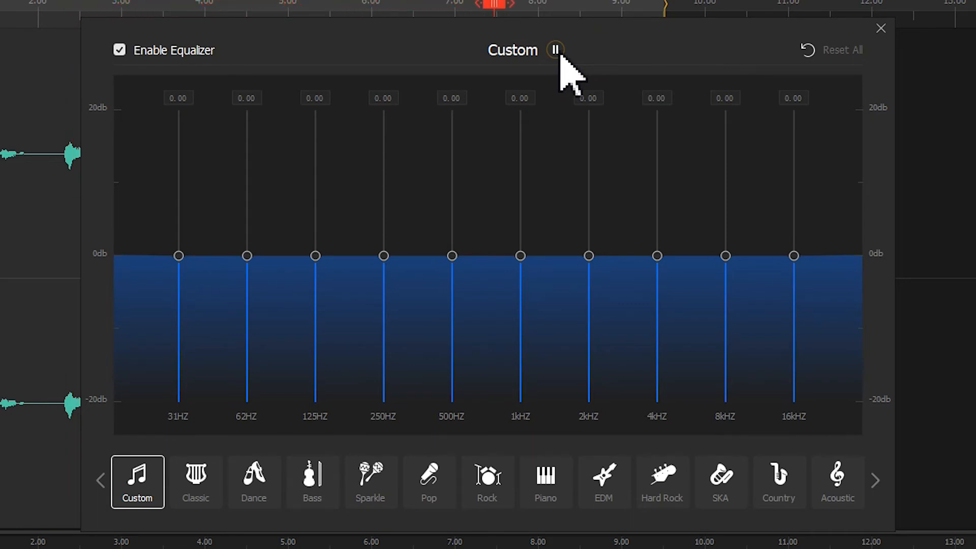
pyautogui.moveTo(475, 182)
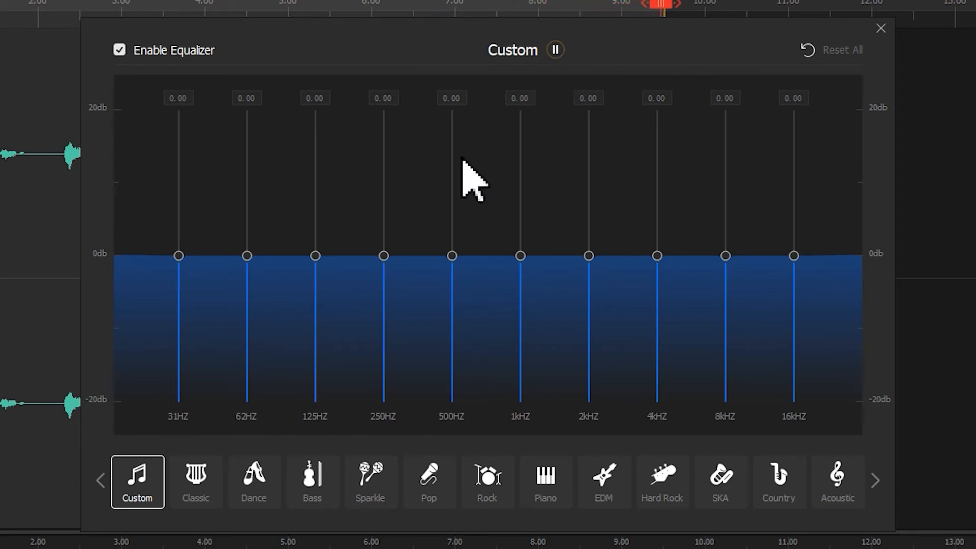
pyautogui.click(554, 49)
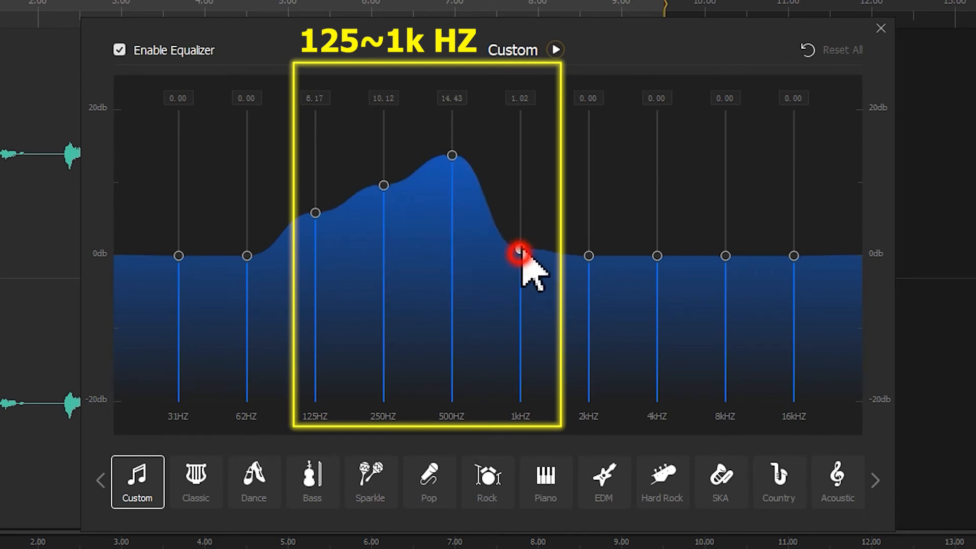
pyautogui.click(554, 50)
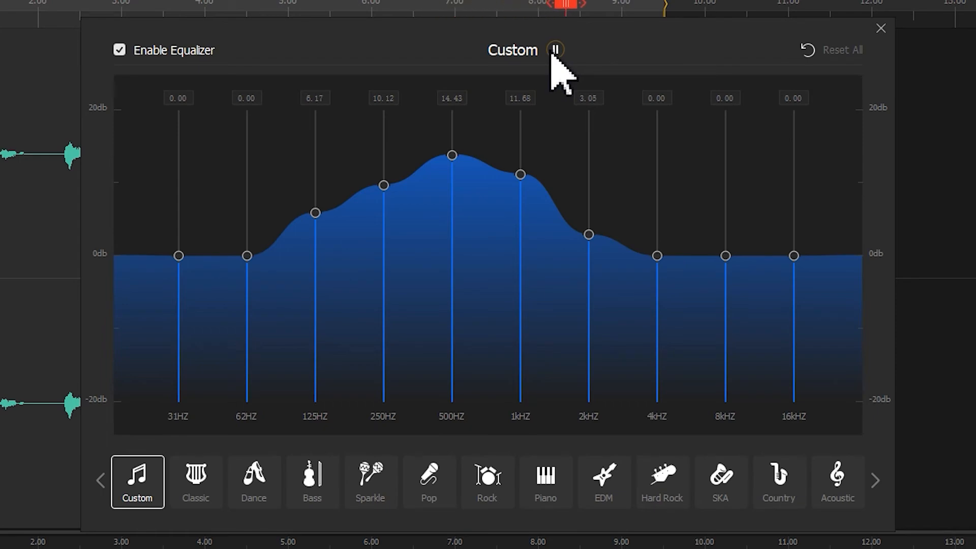
pyautogui.click(842, 50)
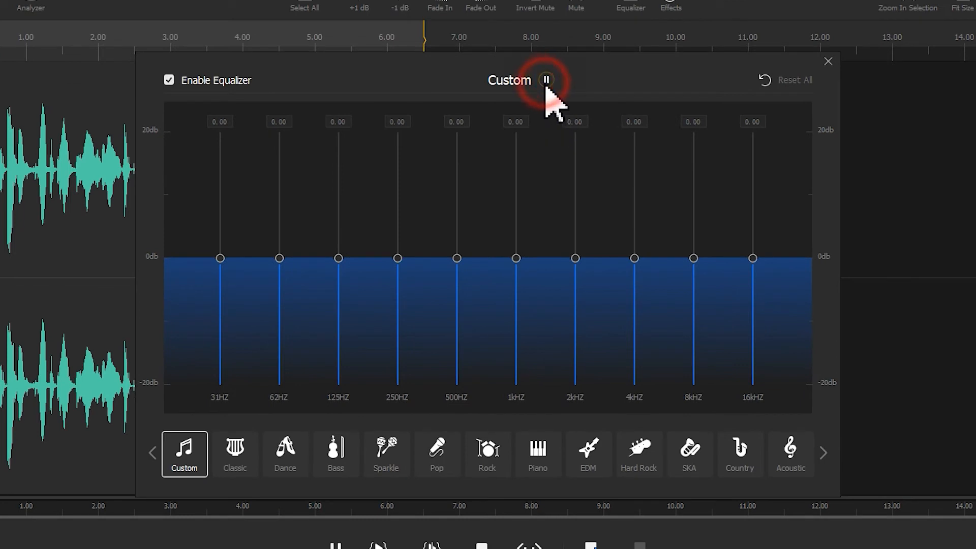
# Cut the 2kHz–16kHz bands to around -9 dB and play the clip to hear the high cut.
pyautogui.click(545, 79)
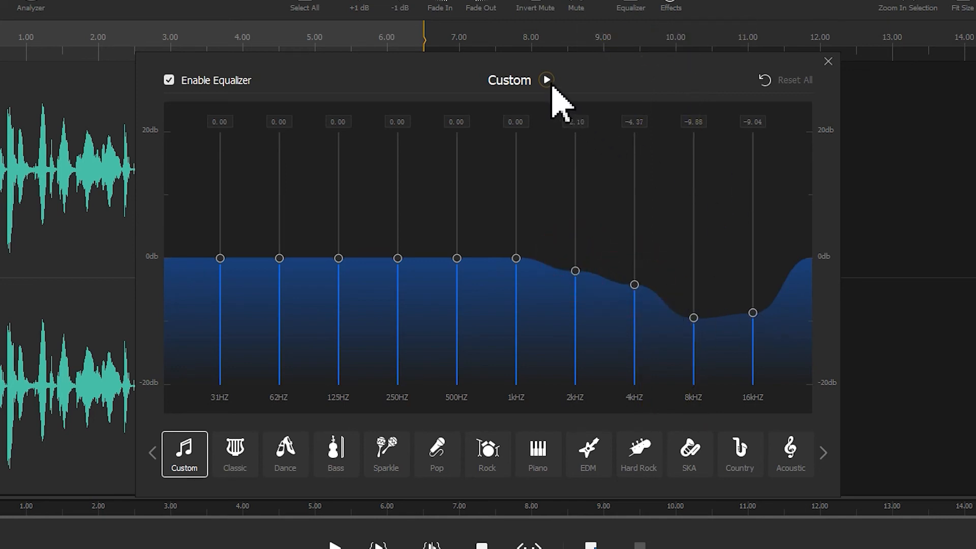
pyautogui.click(546, 79)
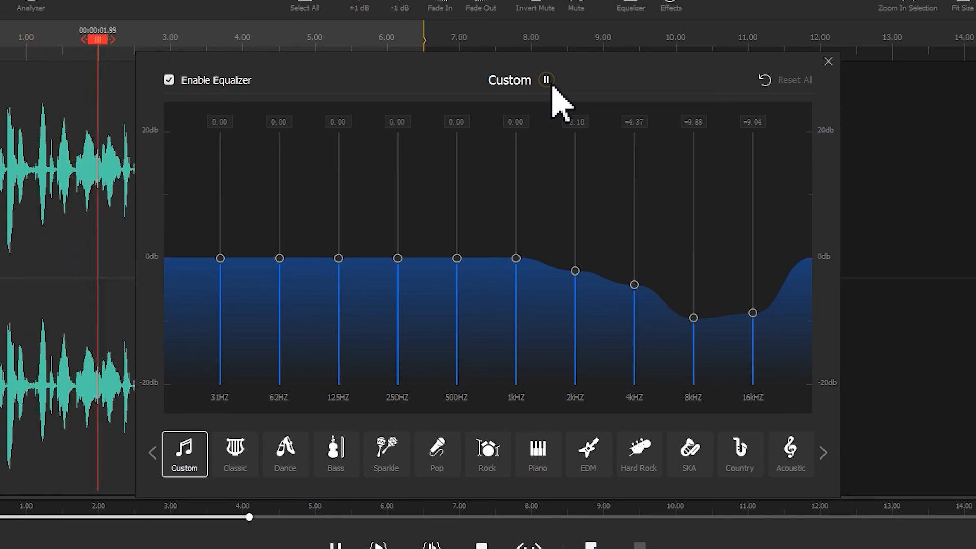